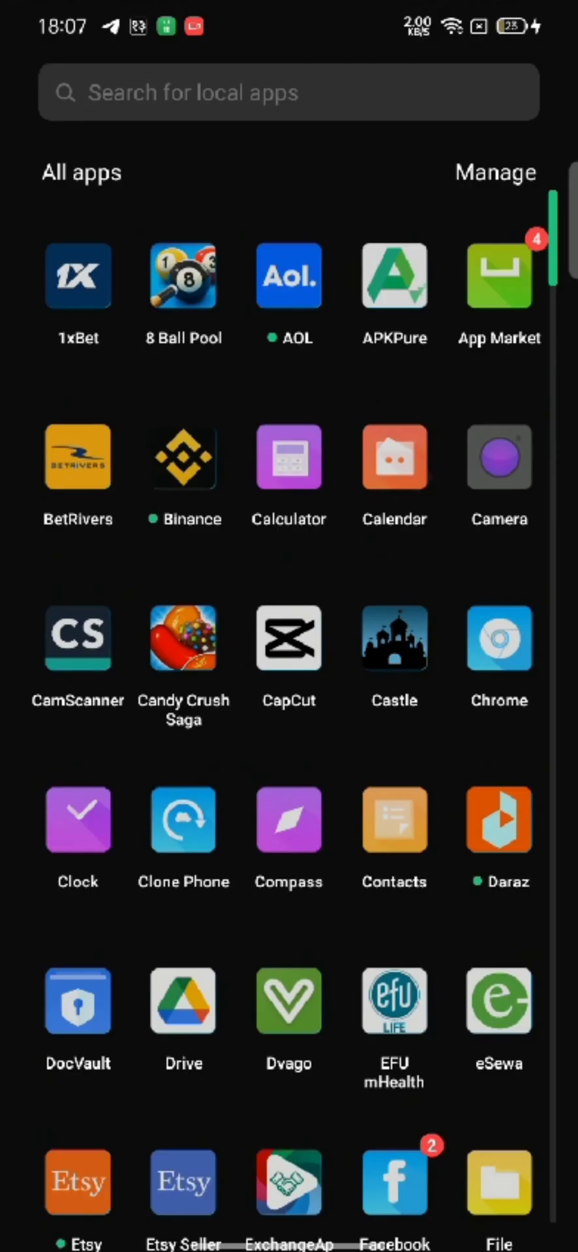
# Launch Talkie from the app drawer so its Me profile page with chat and following counts shows.
pyautogui.scroll(-3)
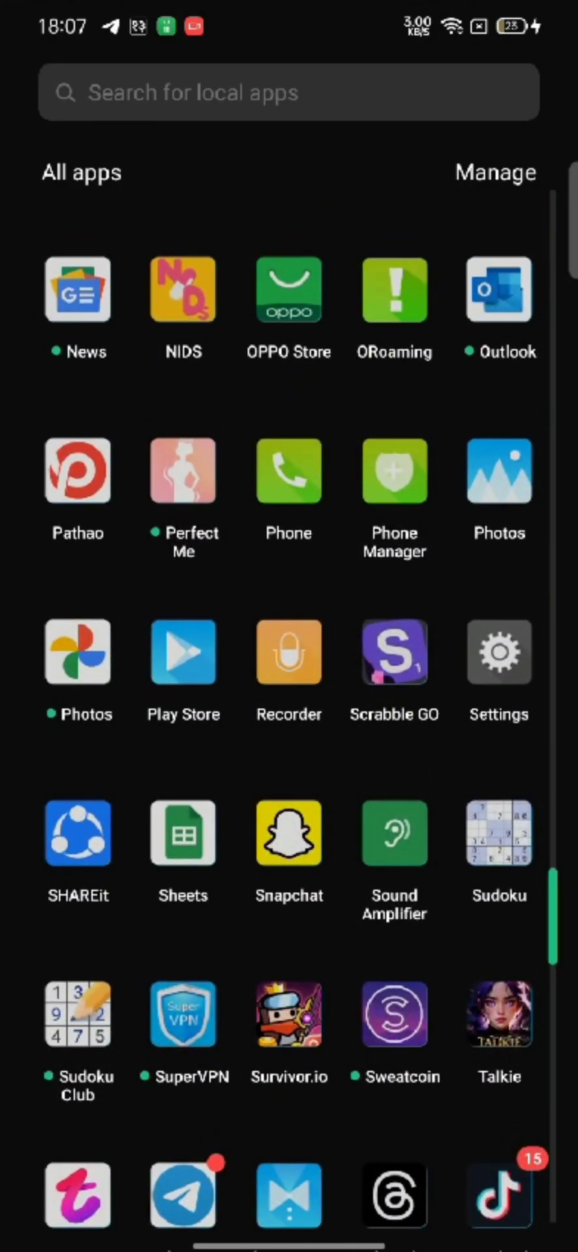
pyautogui.click(498, 1014)
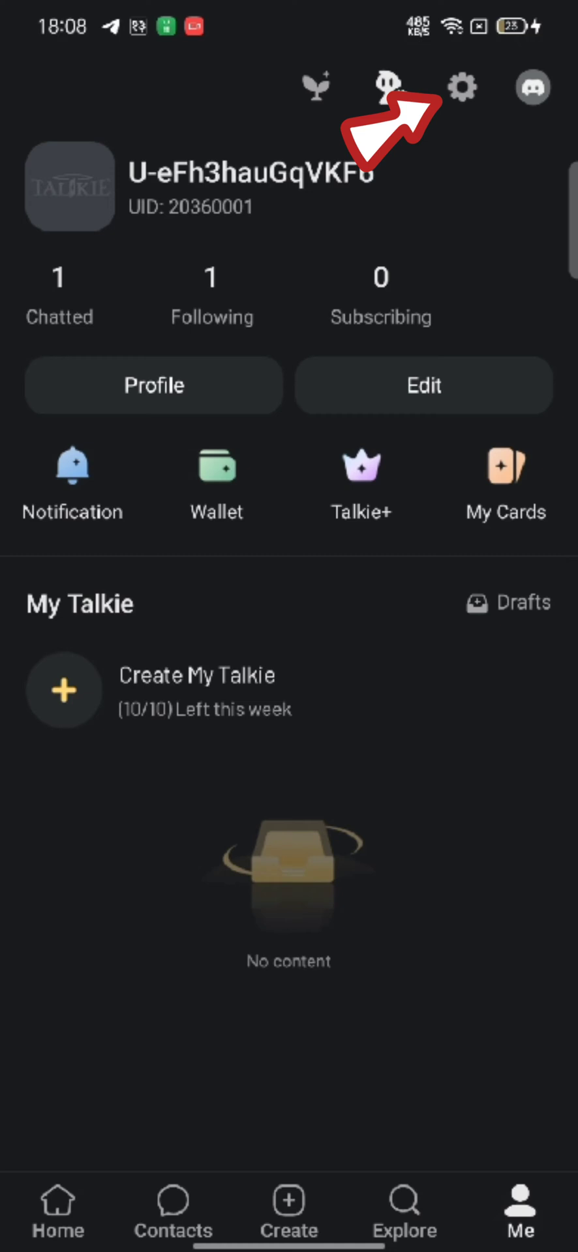
# Enter Talkie's in-app settings via the gear icon, then pull down the notification shade.
pyautogui.click(462, 88)
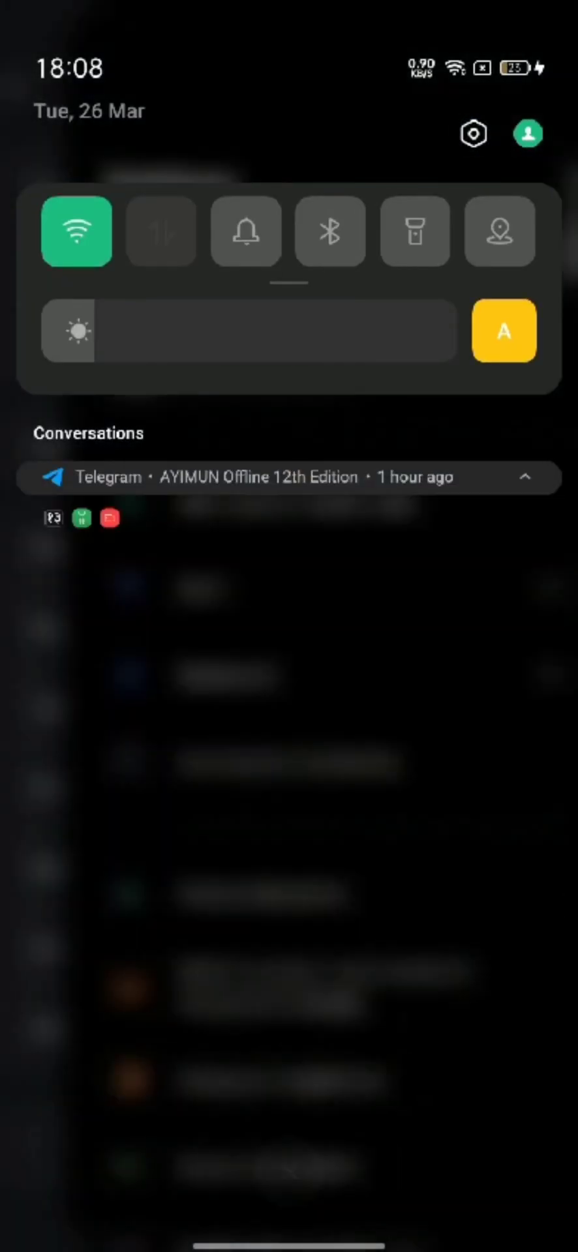
# Search Android Settings for 'language', enter Language & region, then return to the MAX chat.
pyautogui.click(472, 133)
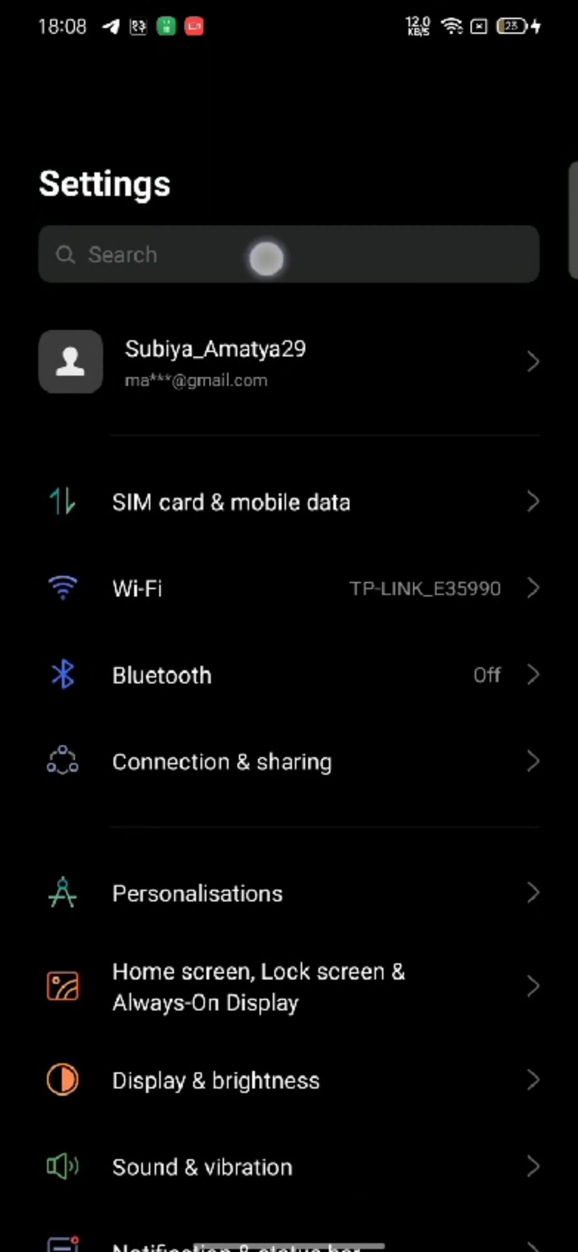
pyautogui.write('language')
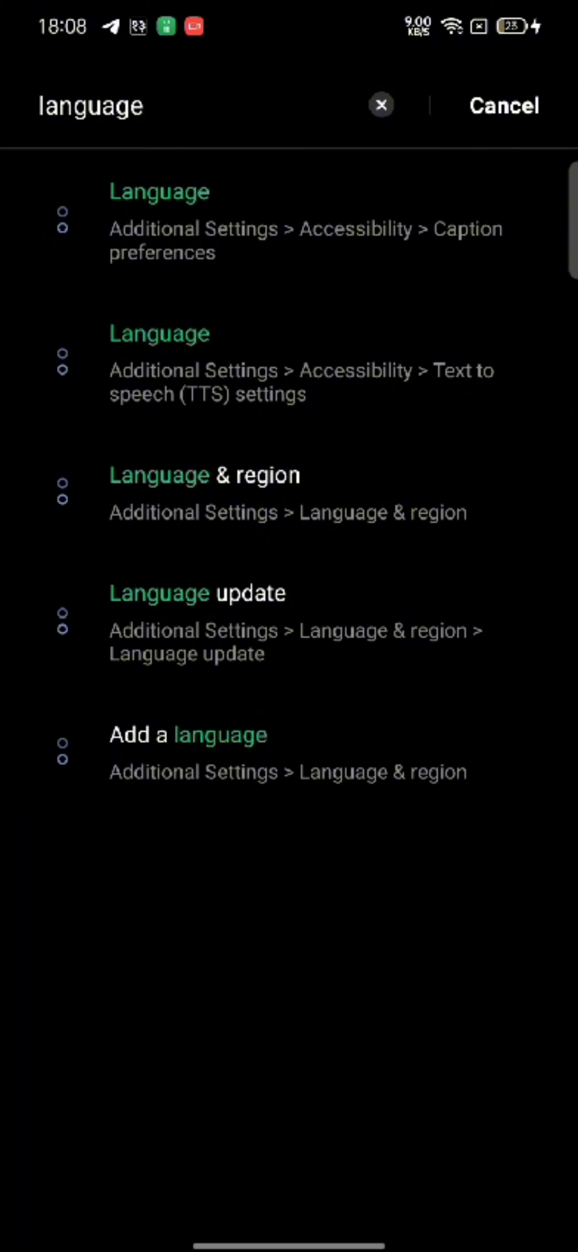
pyautogui.click(289, 228)
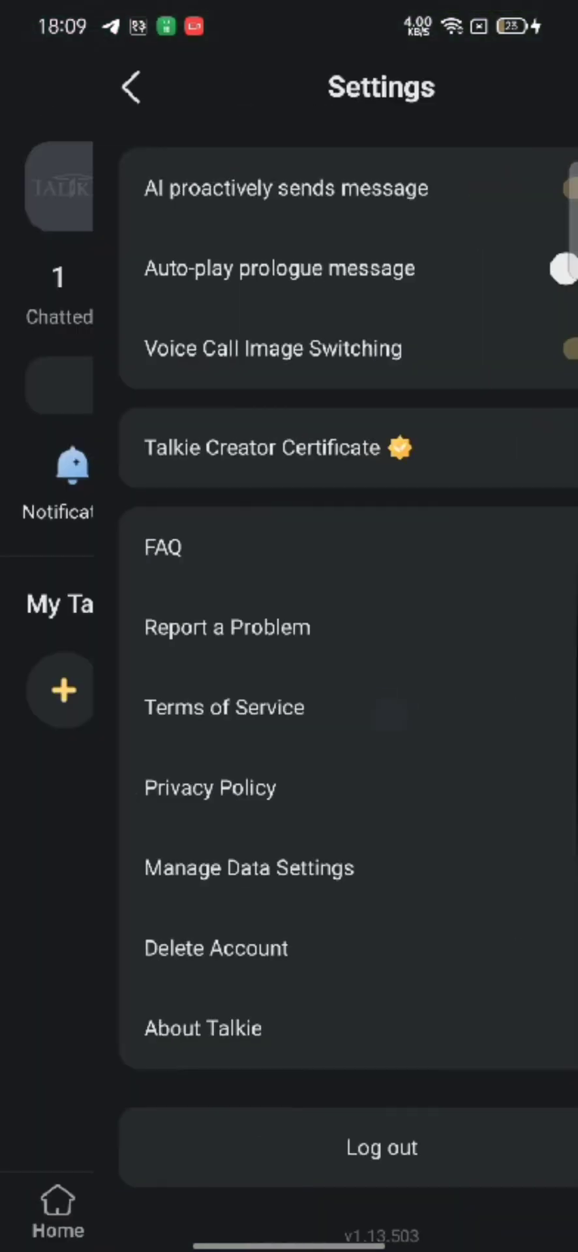
pyautogui.click(130, 86)
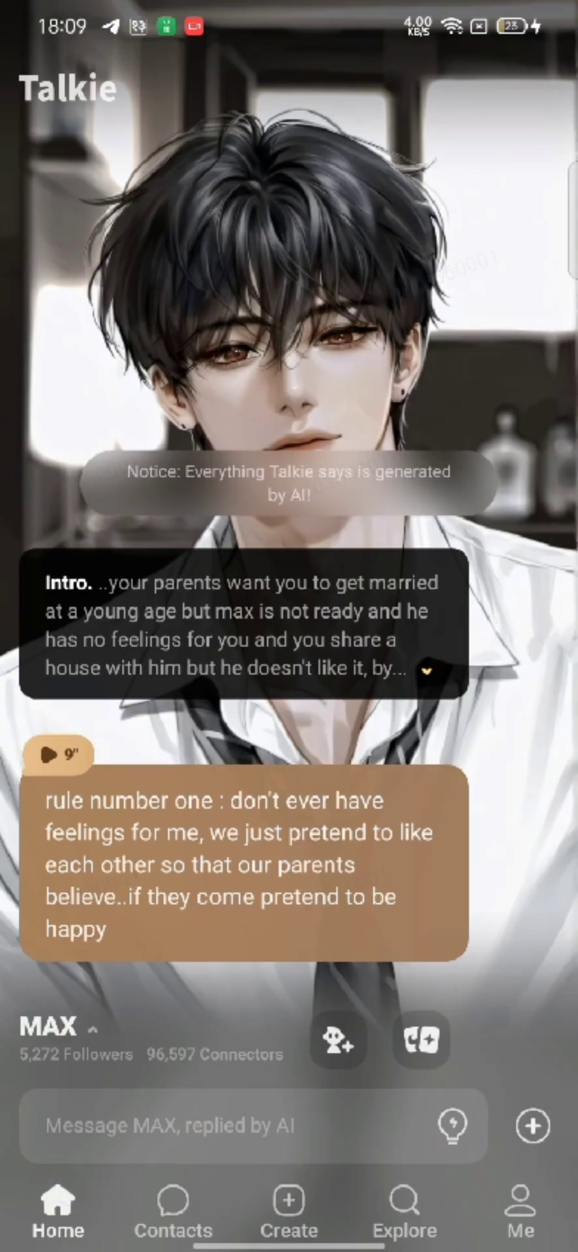